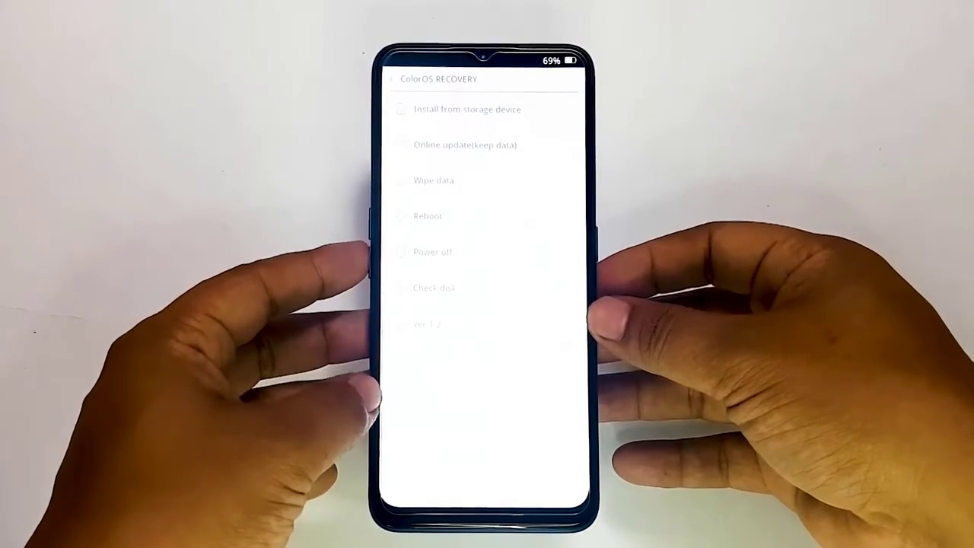
Step: Choose Wipe data, then Format data, to bring up the erase-all-data confirmation
left_click(434, 180)
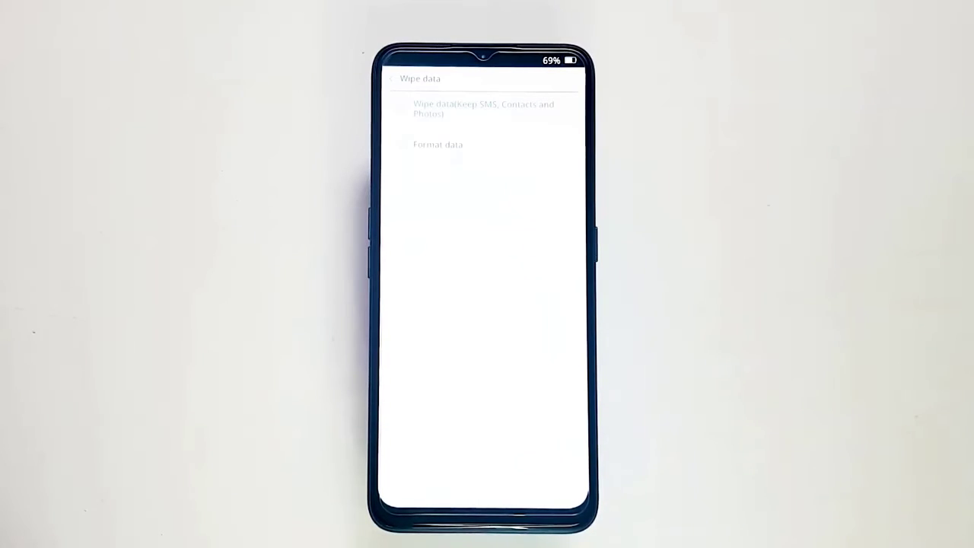
left_click(437, 144)
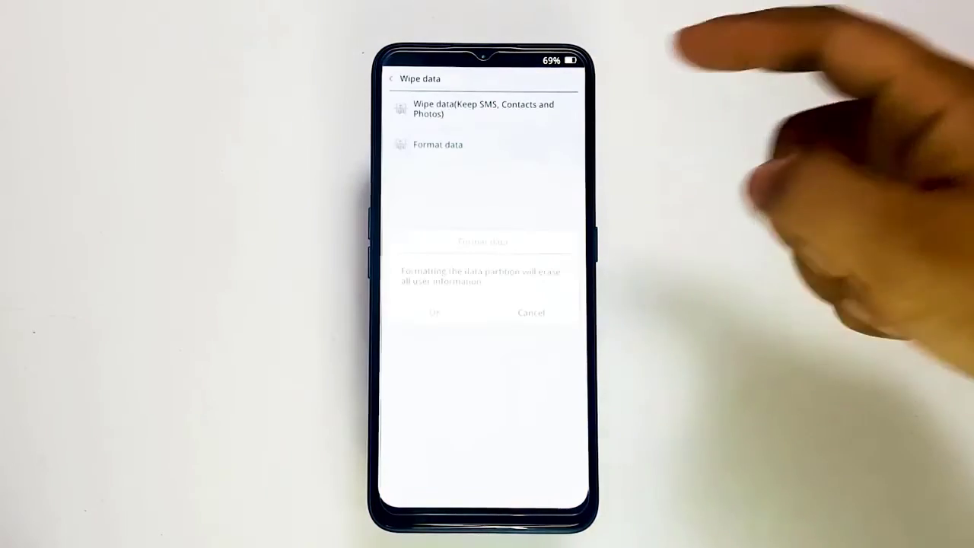